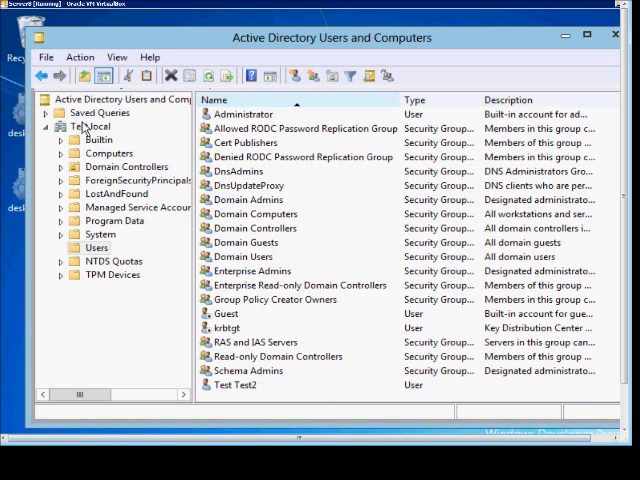
# Select the Test.local domain node to list Builtin, Computers, Domain Controllers and Users
pyautogui.click(92, 126)
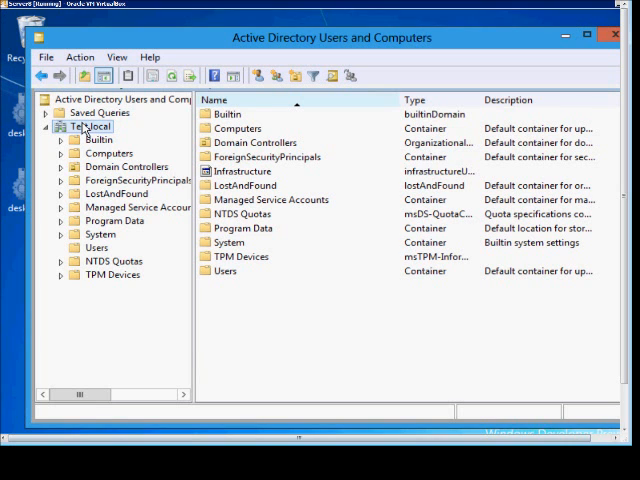
# Export the Test.local container list to the Desktop as tab-delimited 'root list'
pyautogui.rightClick(90, 126)
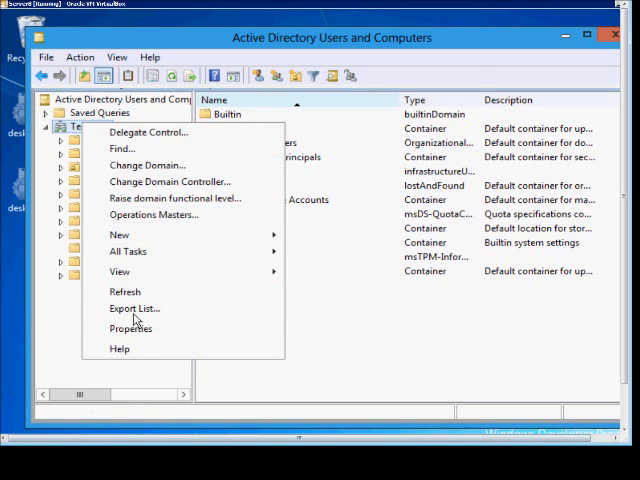
pyautogui.click(133, 308)
pyautogui.write('root list')
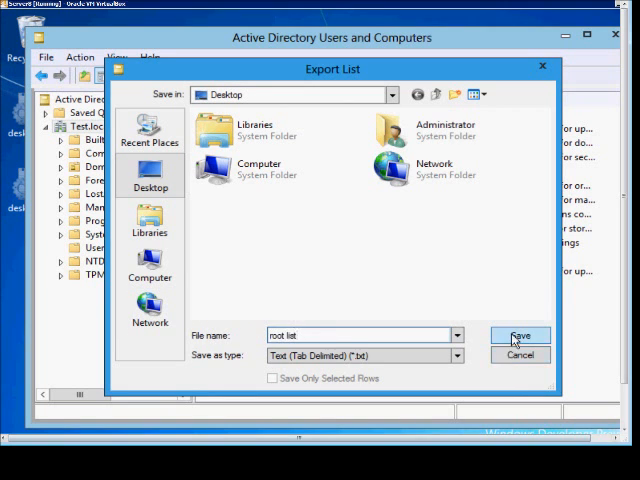
pyautogui.click(519, 335)
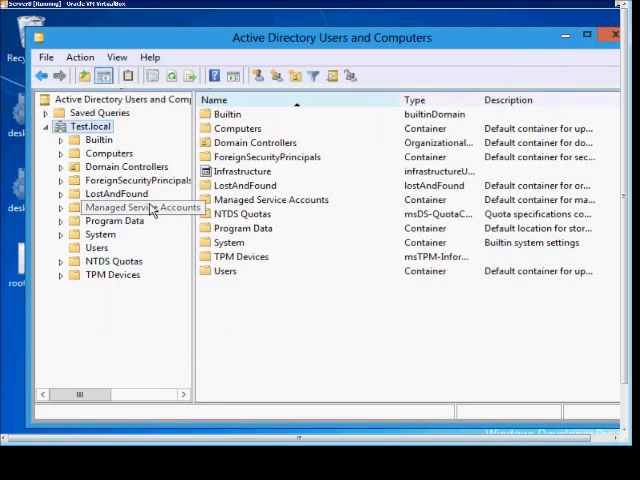
pyautogui.moveTo(92, 278)
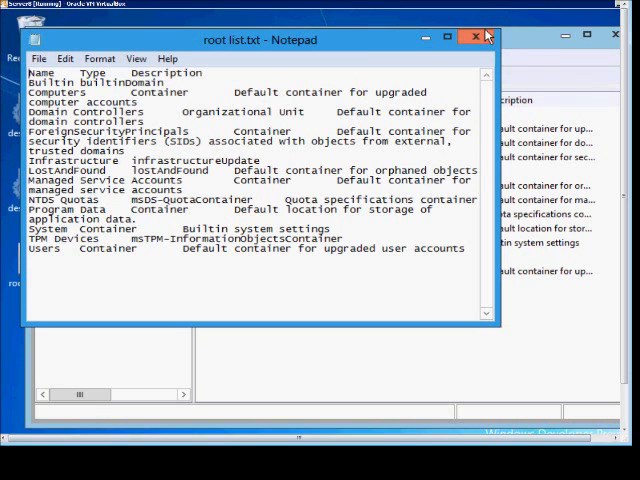
# Close root list.txt in Notepad and show the Users container's objects
pyautogui.click(477, 37)
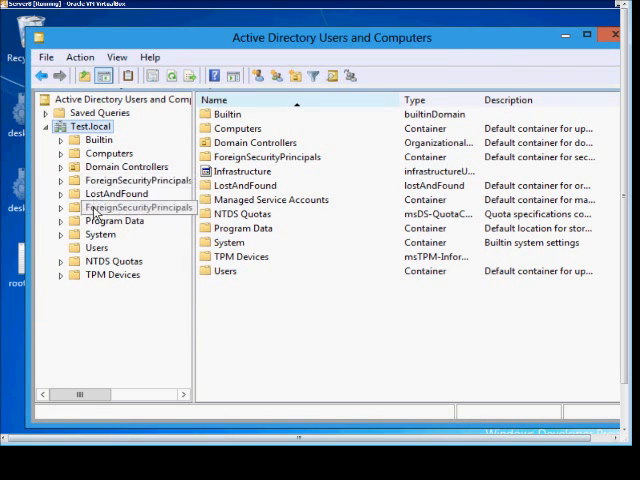
pyautogui.click(96, 247)
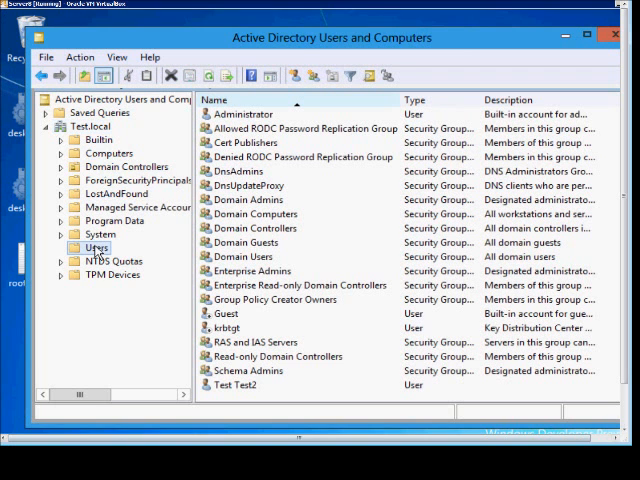
# Export the Users container's object list as tab-delimited 'users container.txt'
pyautogui.rightClick(93, 247)
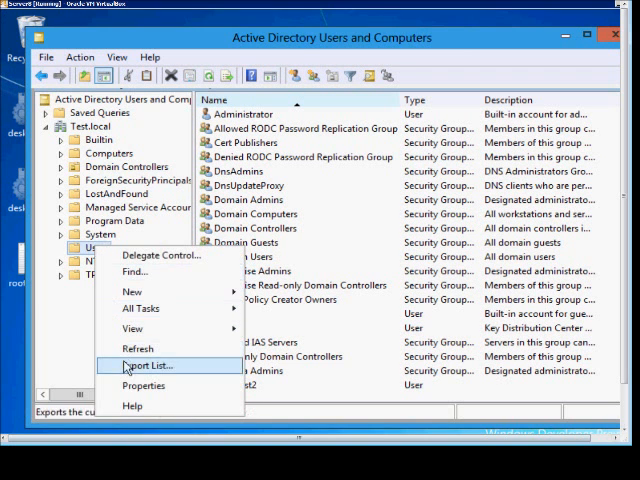
pyautogui.click(150, 366)
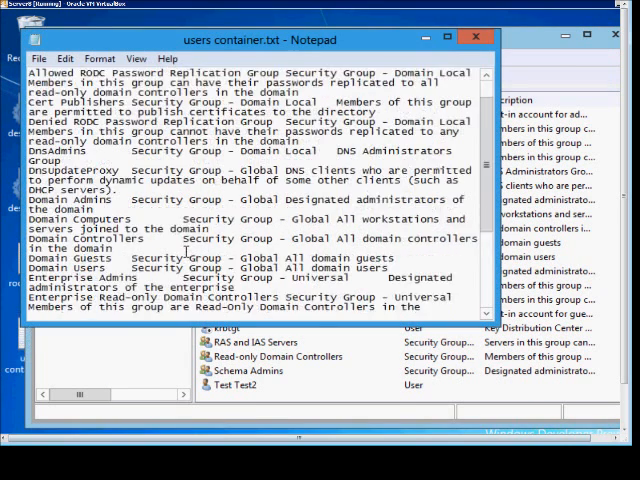
# Scroll through users container.txt down to the final entry, Test Test2
pyautogui.scroll(-3)
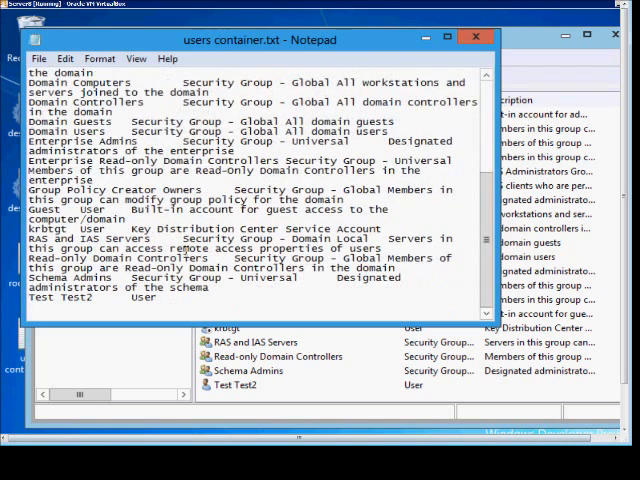